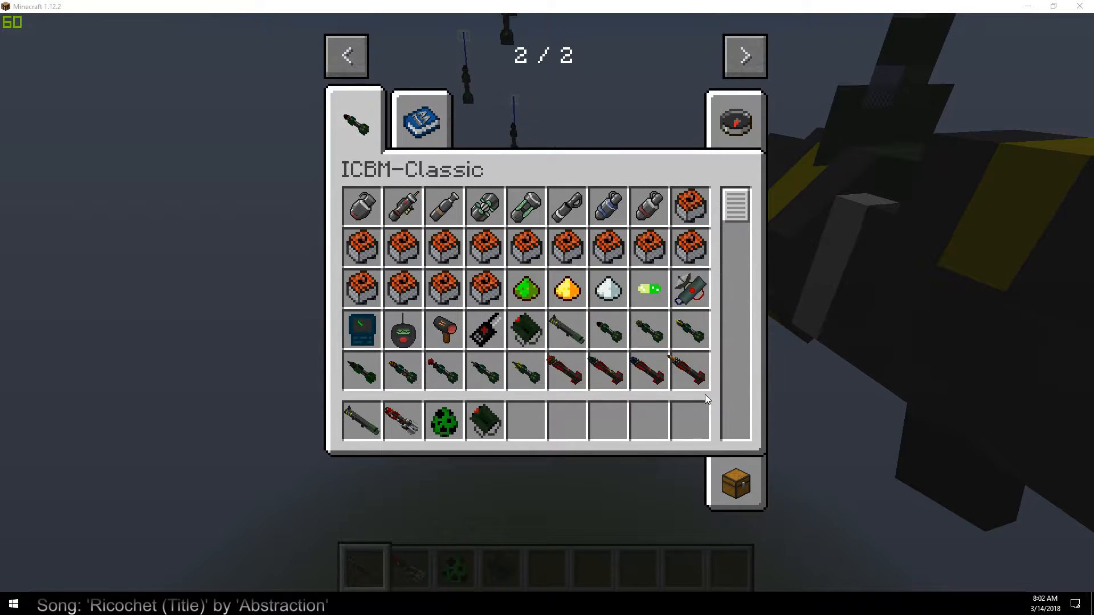
mouse_move(813, 415)
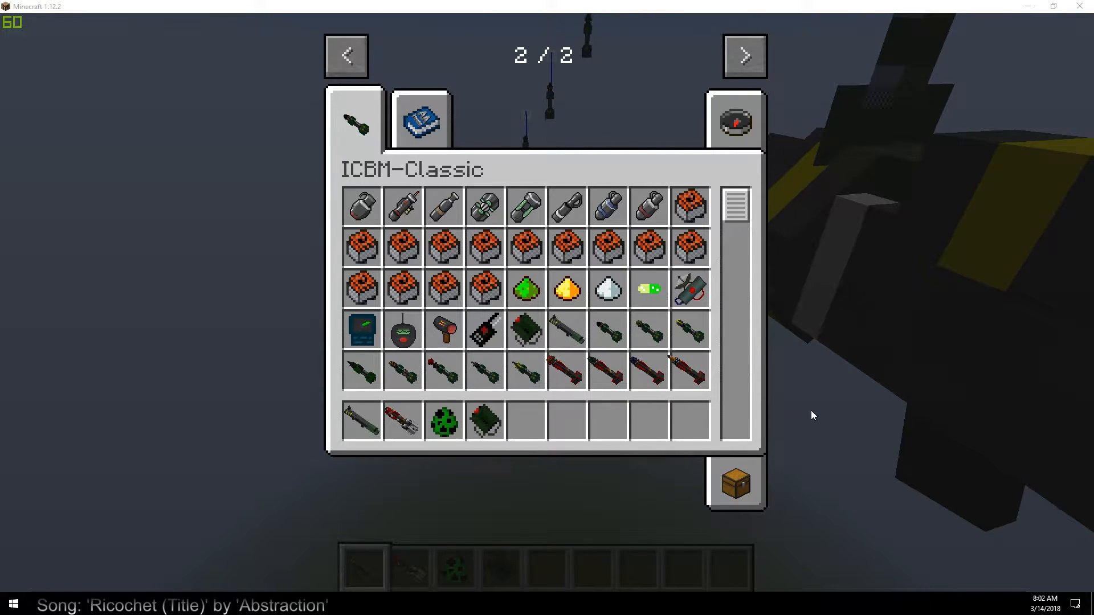
Close the inventory to watch the cluster missiles scatter, then reopen the creative inventory.
key(Escape)
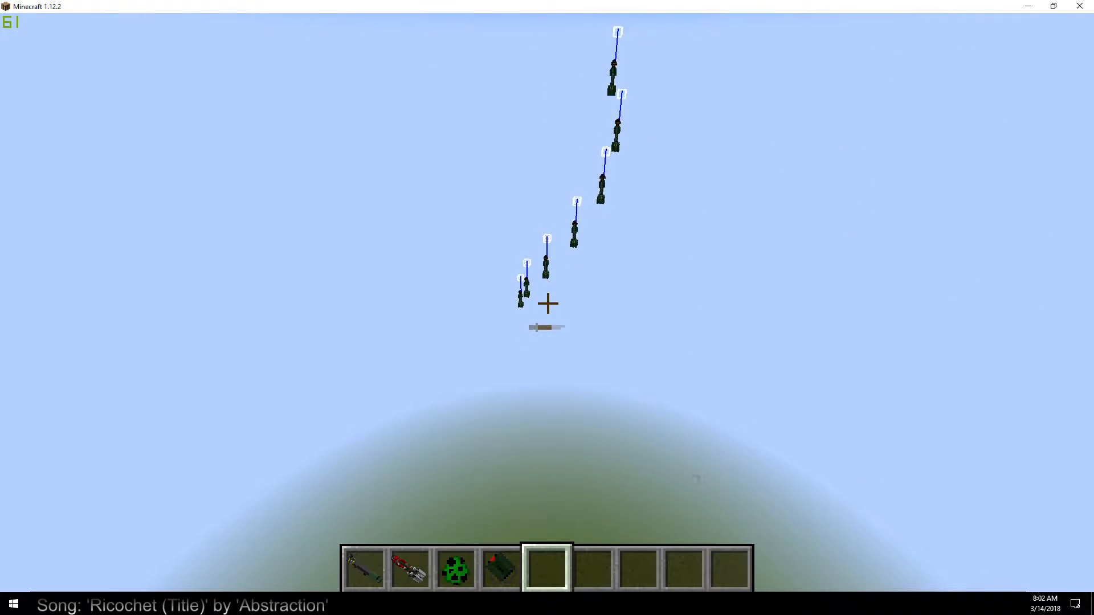
mouse_move(547, 303)
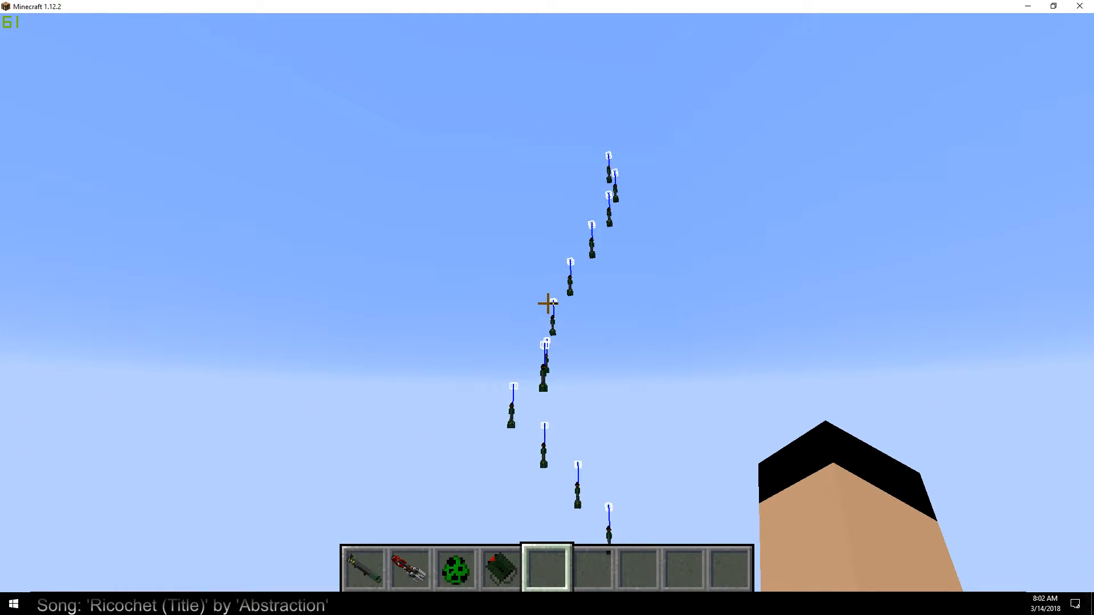
key(e)
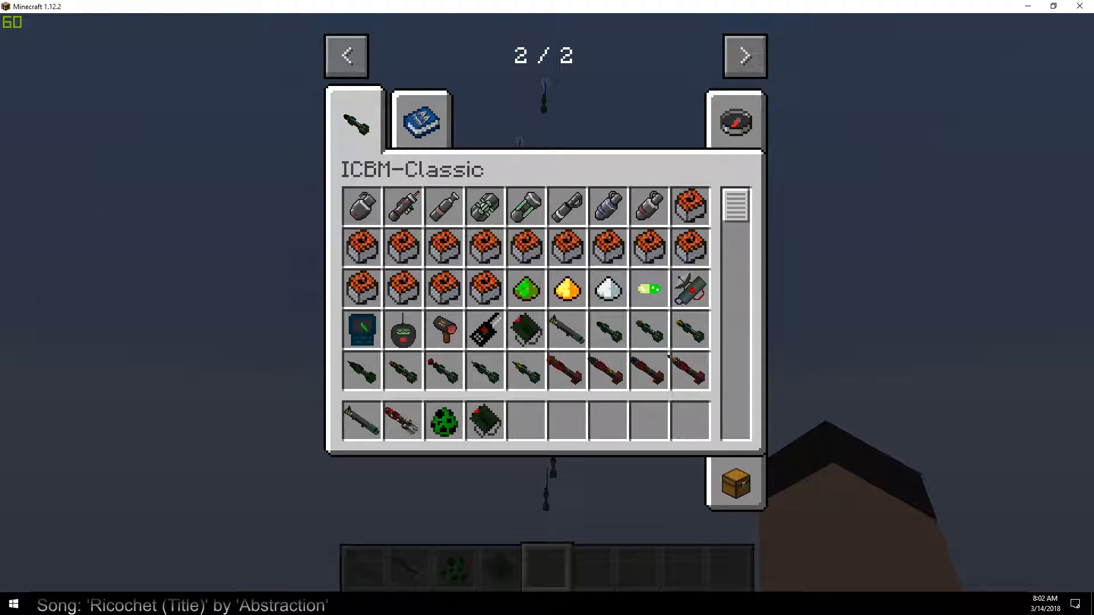
Switch to the MissileCluster code and select the line that sets the missile type.
key(alt+tab)
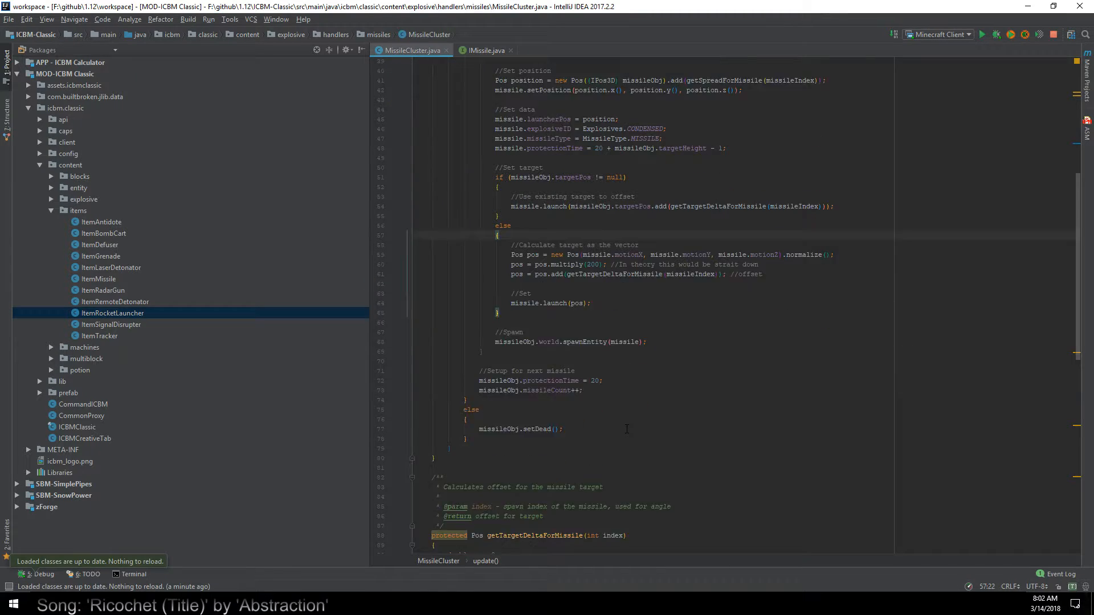
scroll(down, 3)
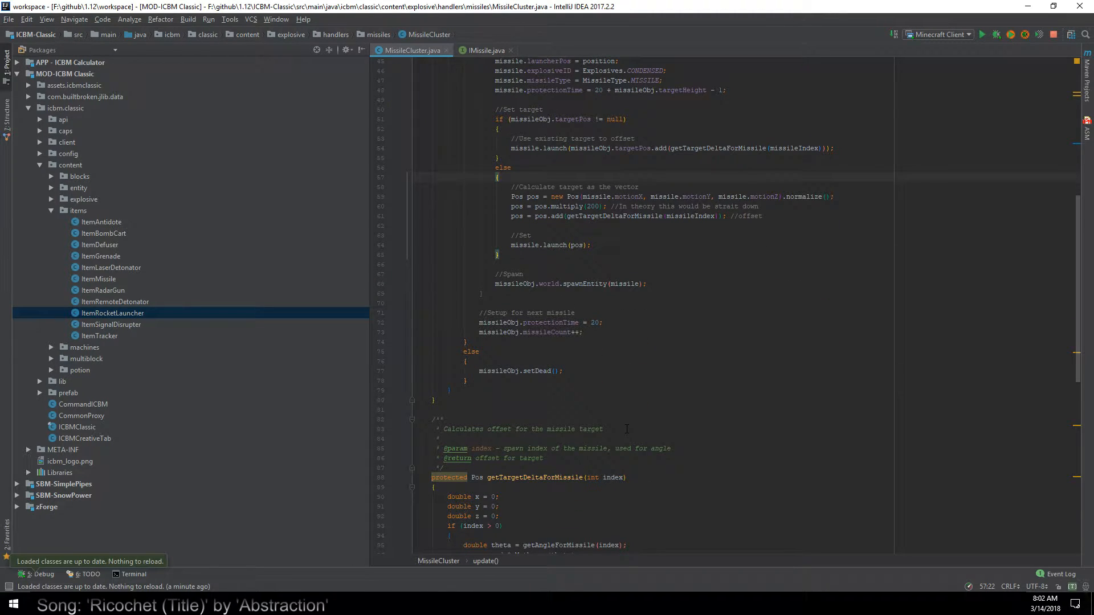
scroll(down, 3)
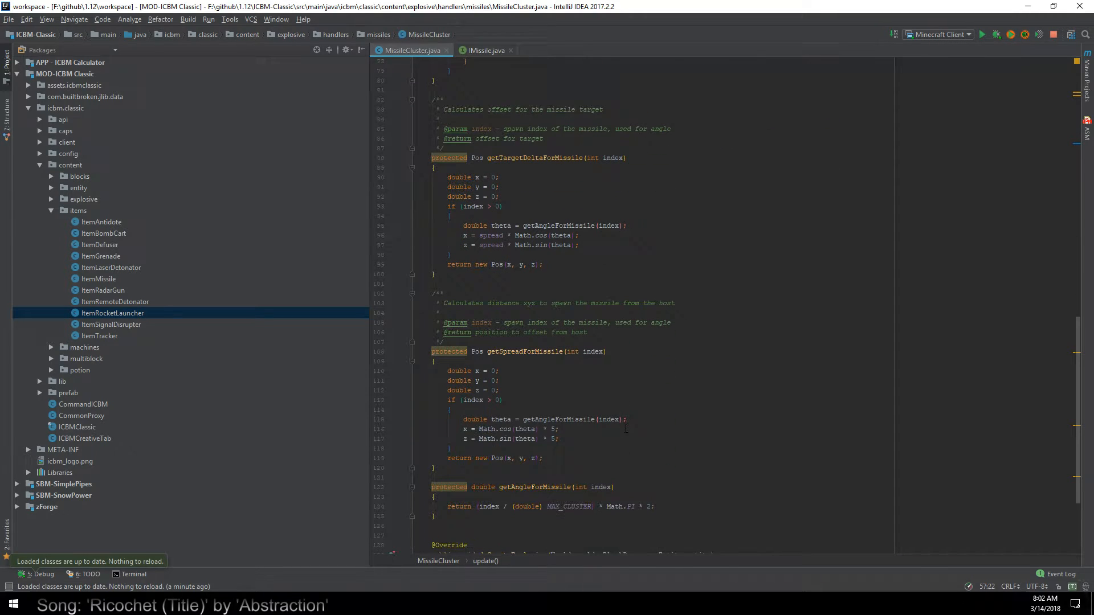
scroll(down, 3)
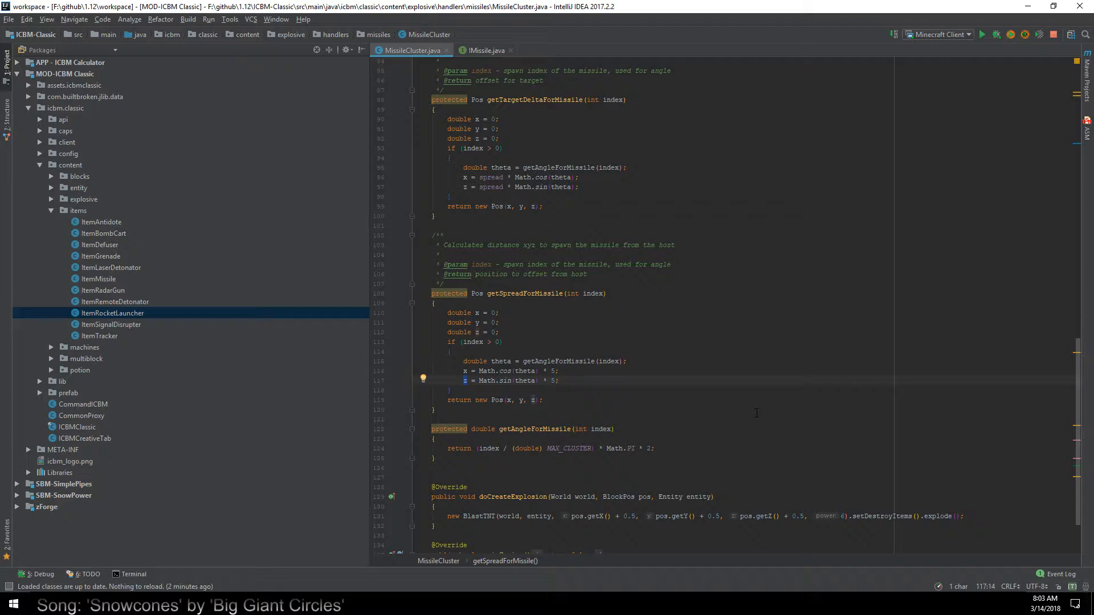
mouse_move(640, 340)
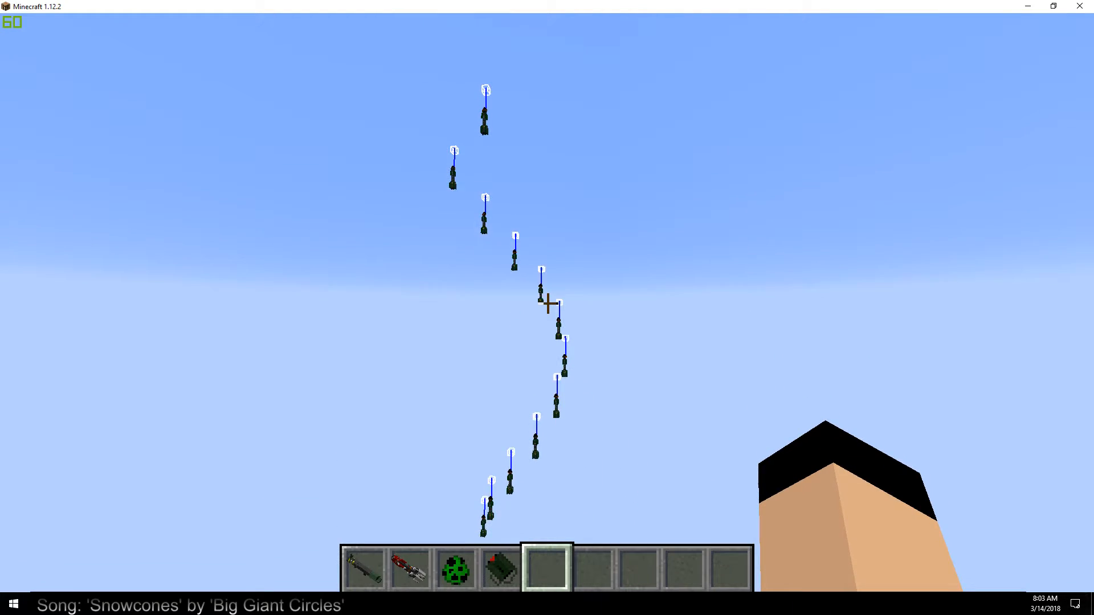
mouse_move(547, 303)
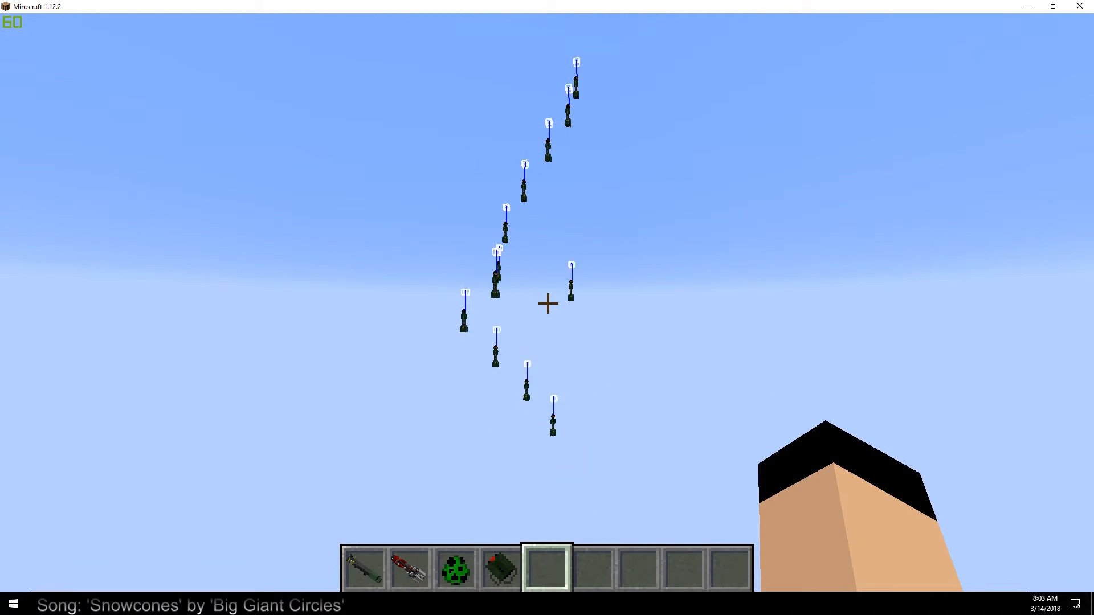
mouse_move(547, 303)
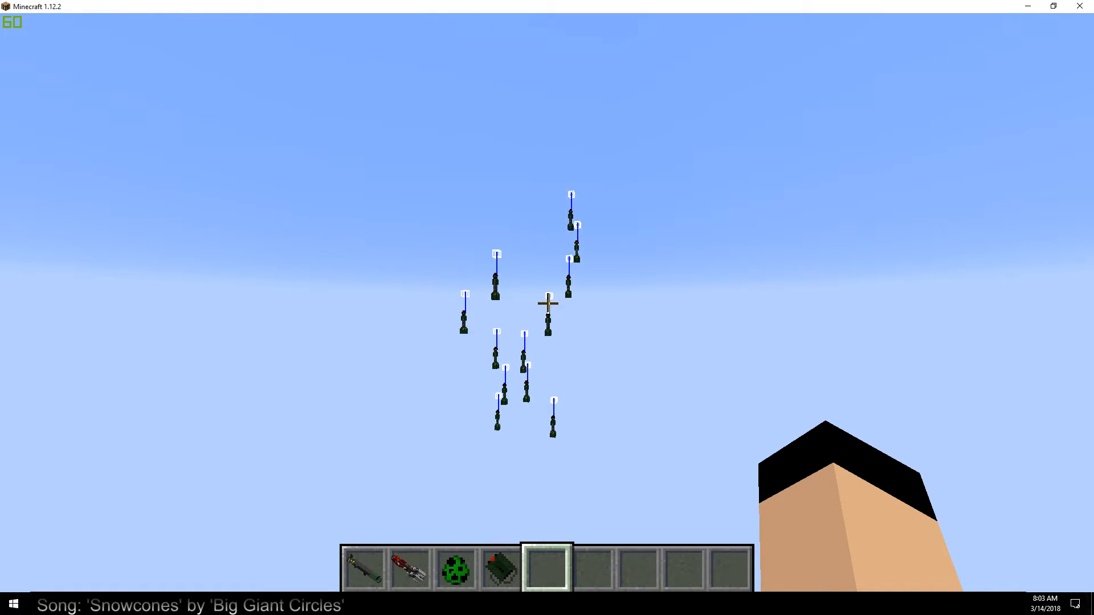
mouse_move(547, 306)
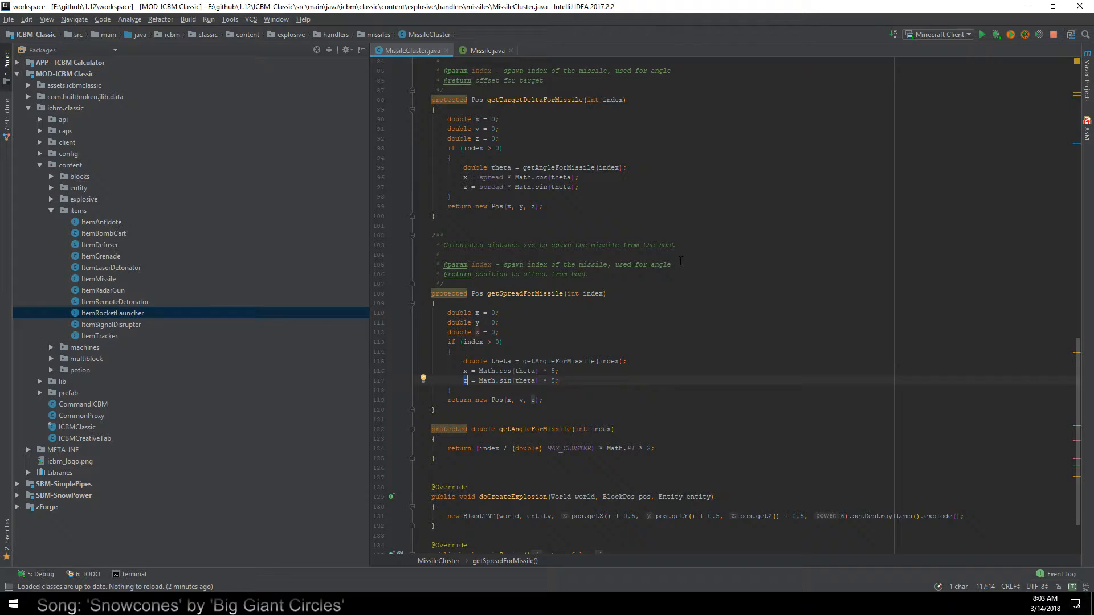
scroll(up, 3)
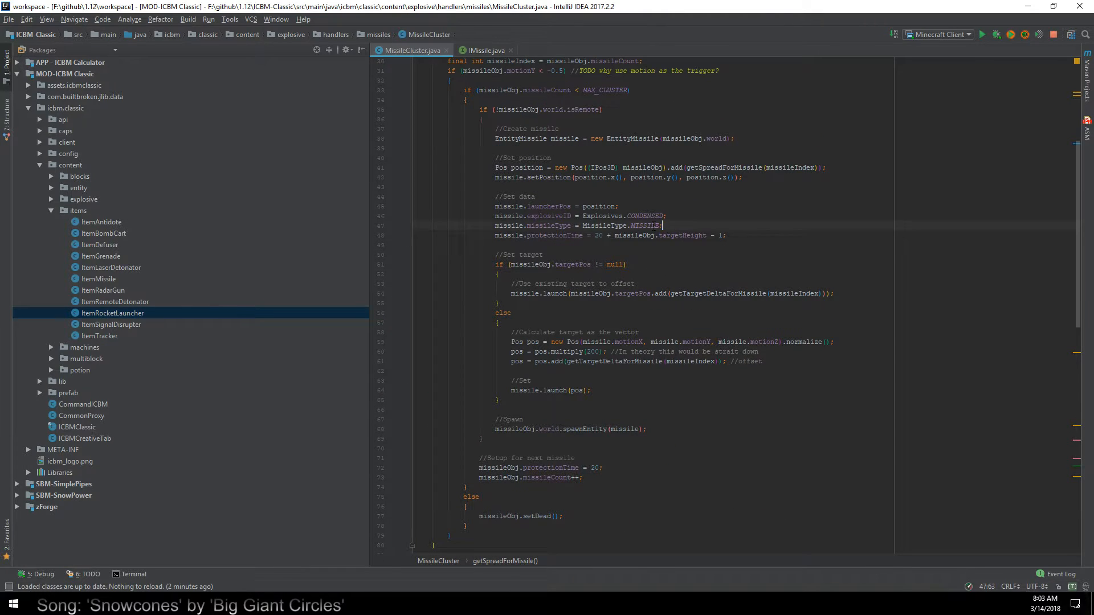
triple_click(579, 226)
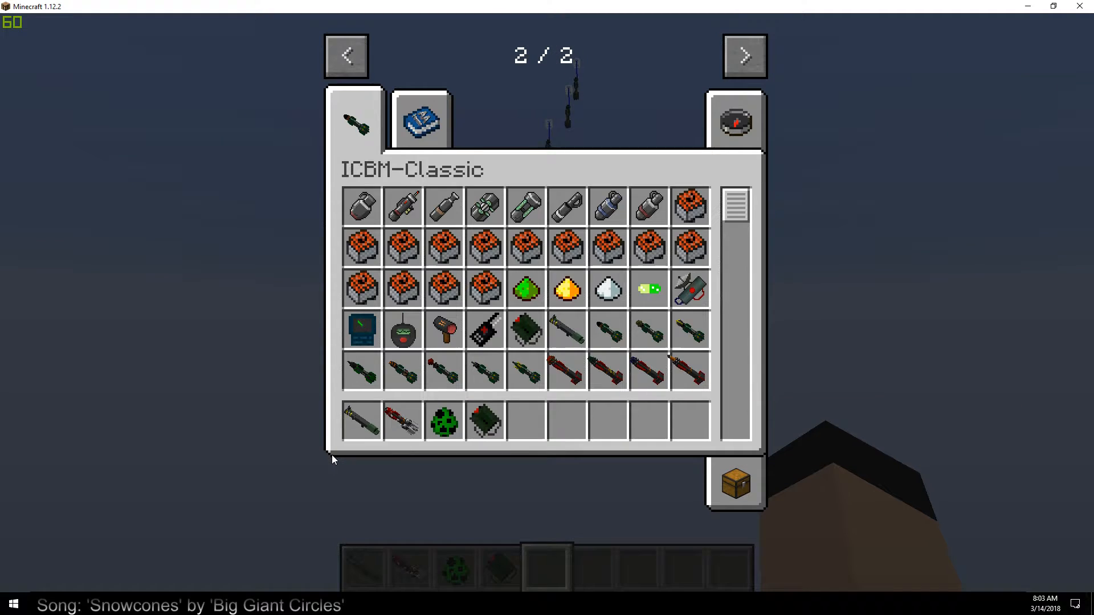
Leave Minecraft so MissileCluster.java is back in front with the missile-type line highlighted.
key(Escape)
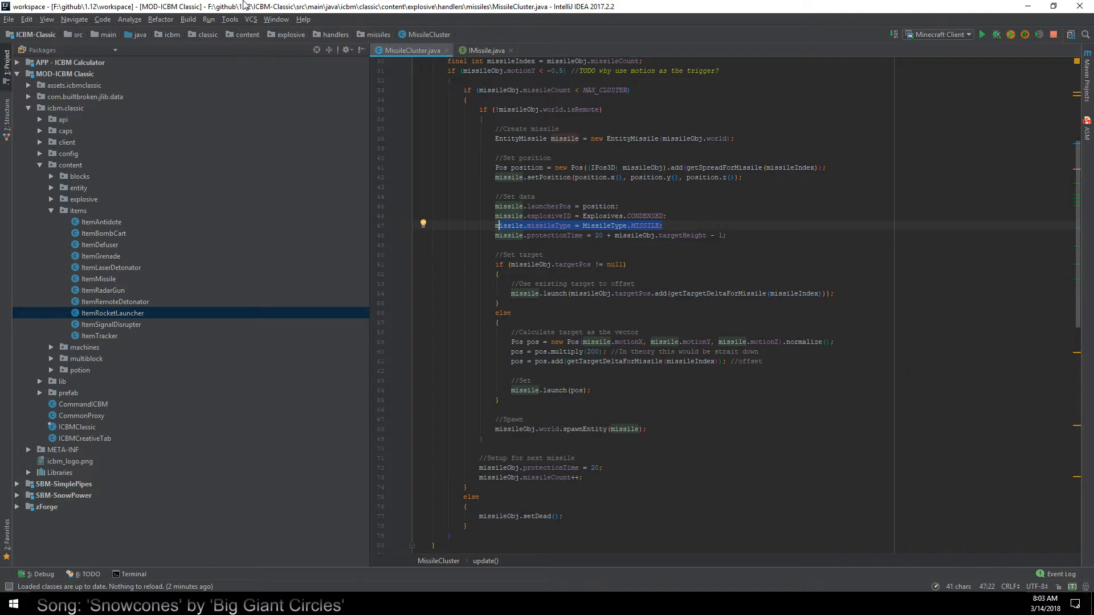
Launch the Missile Calculator and Visualizer from the run configurations.
click(207, 19)
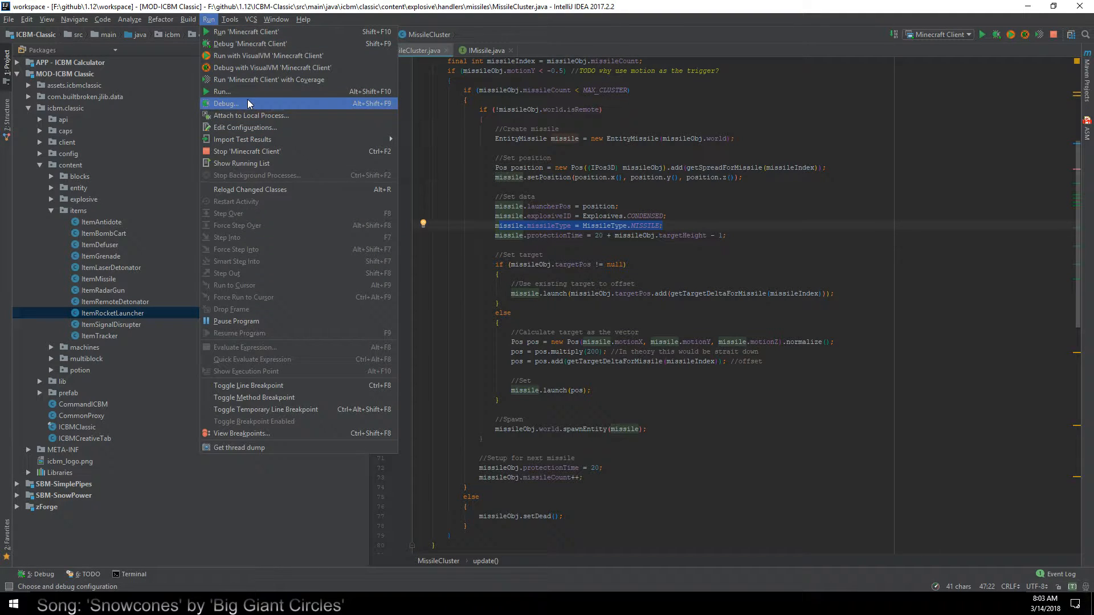
mouse_move(248, 91)
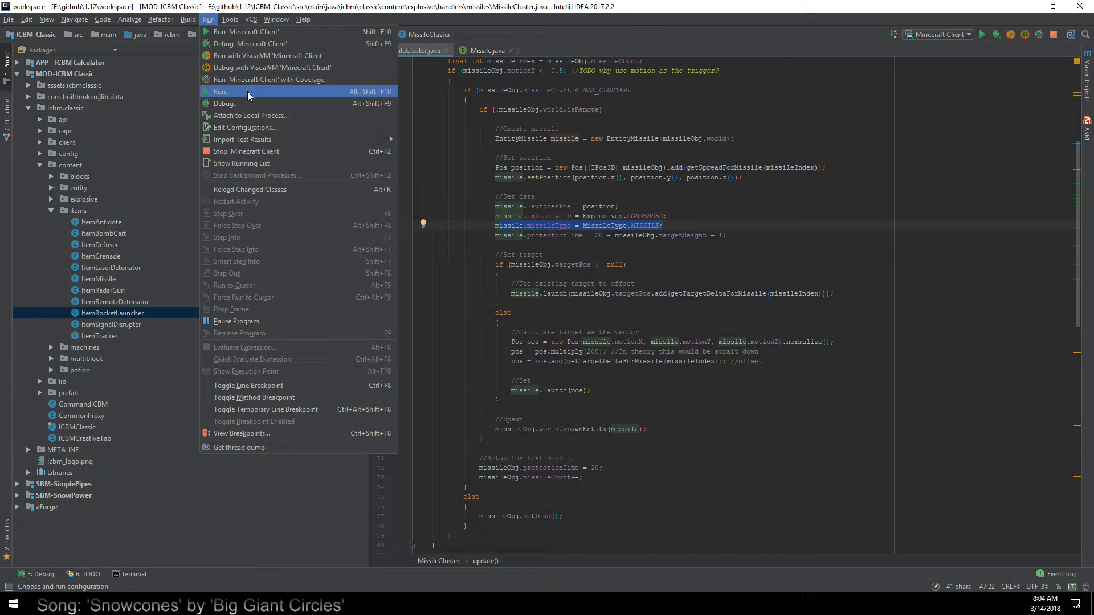
mouse_move(255, 96)
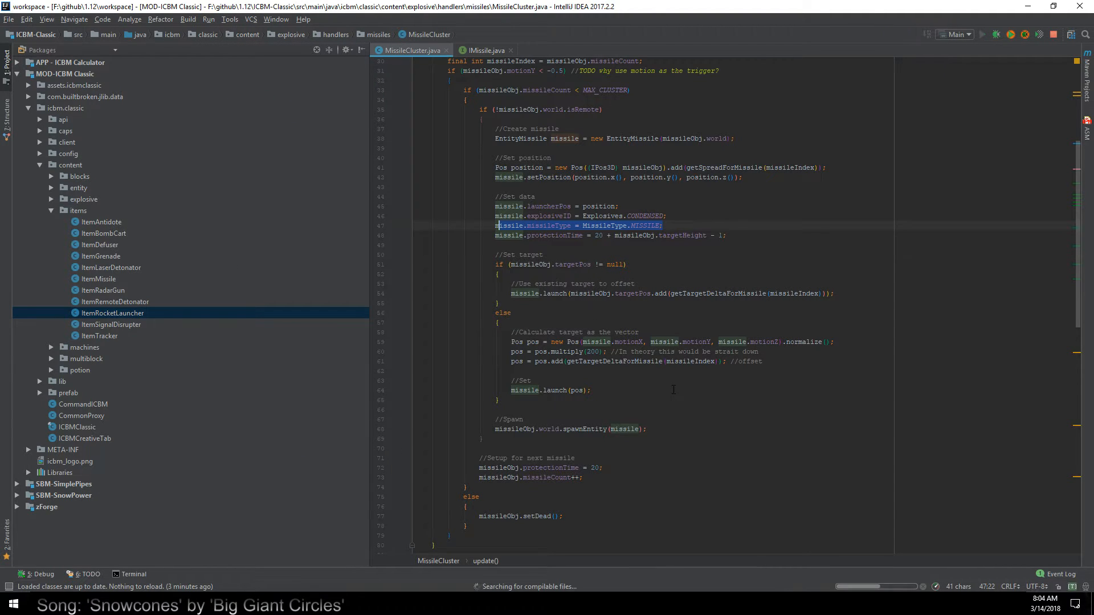
click(982, 34)
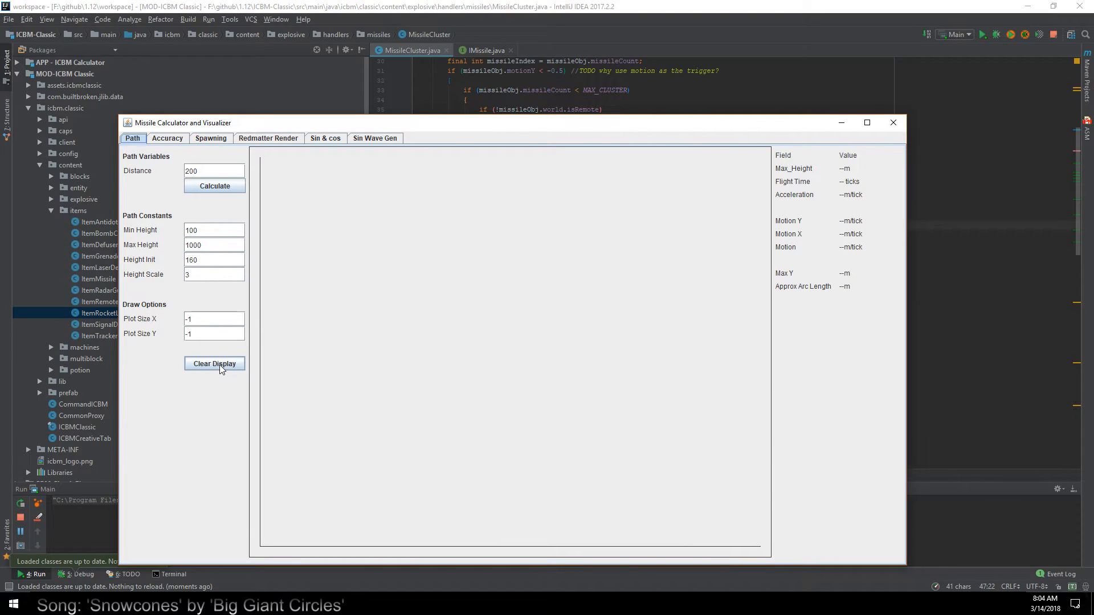
Calculate the missile arc for distance 200, peaking at 760 m over 400 ticks.
click(214, 186)
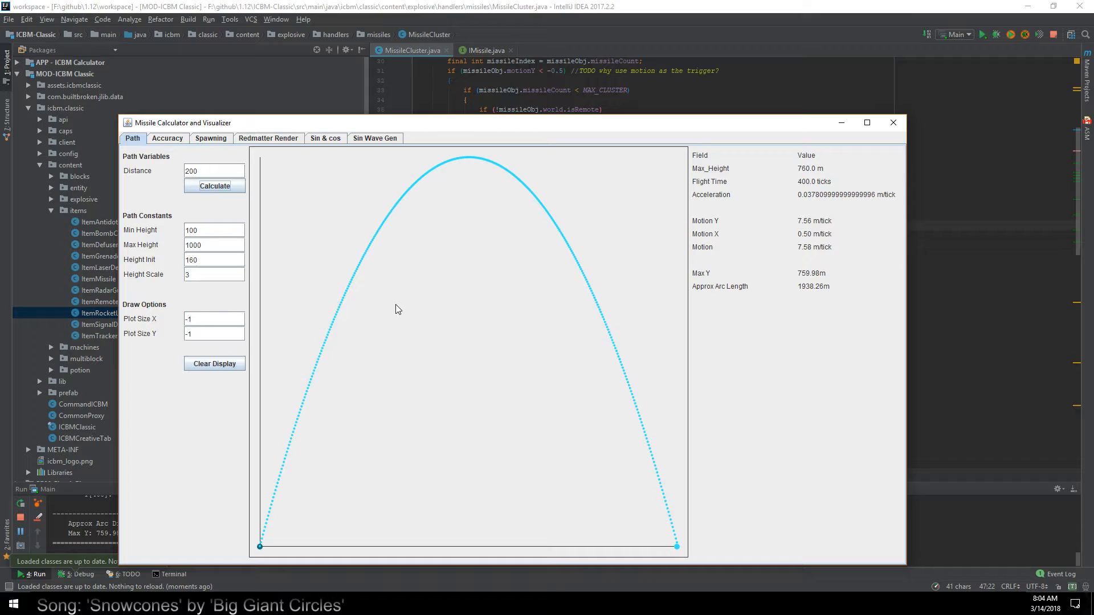
mouse_move(396, 310)
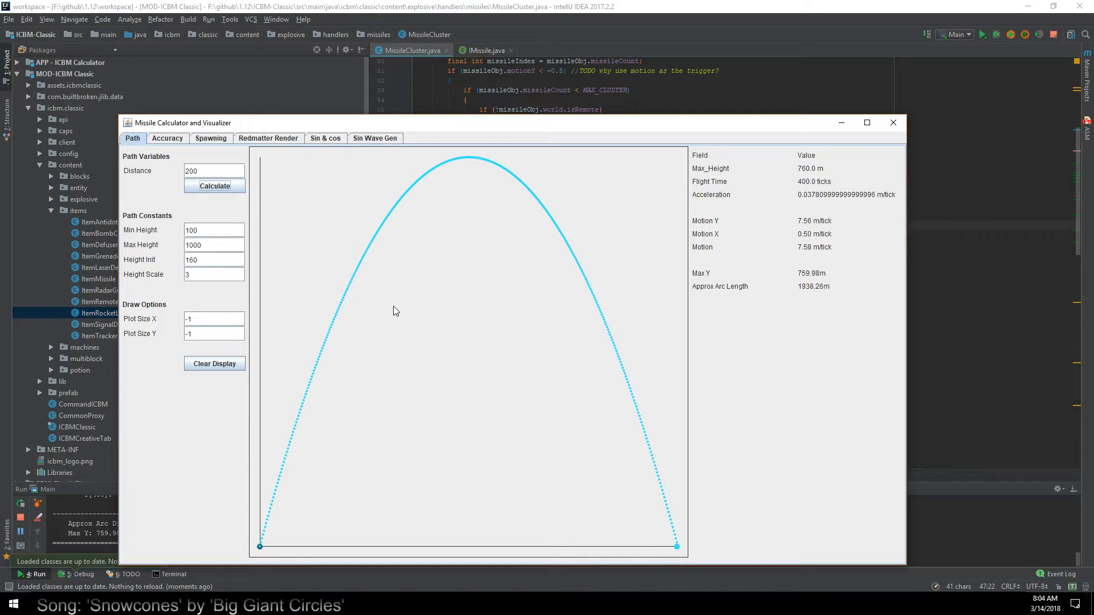
mouse_move(391, 313)
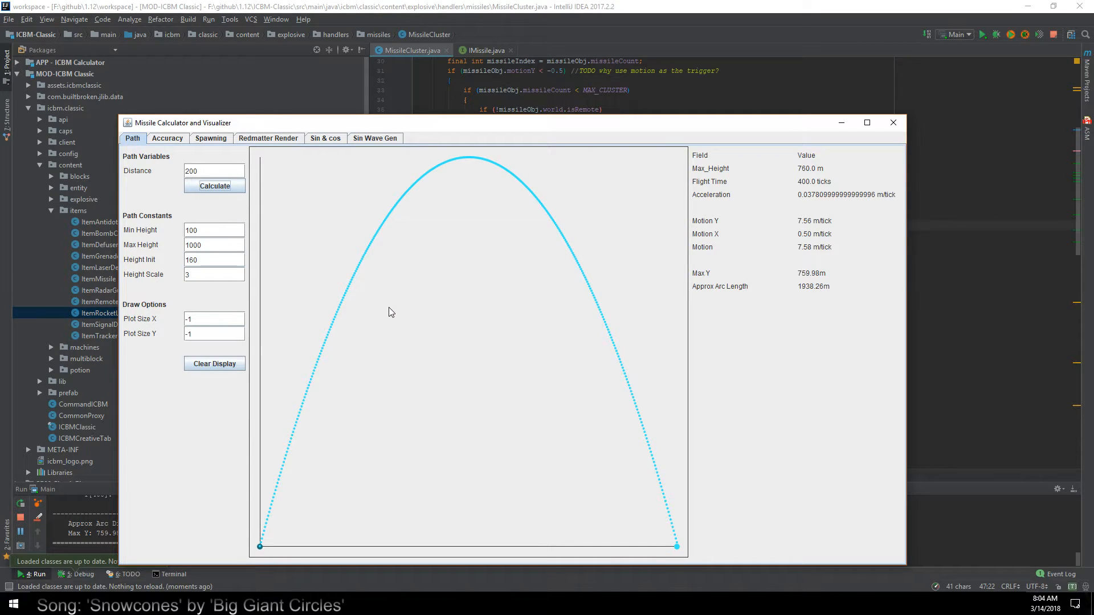
mouse_move(258, 548)
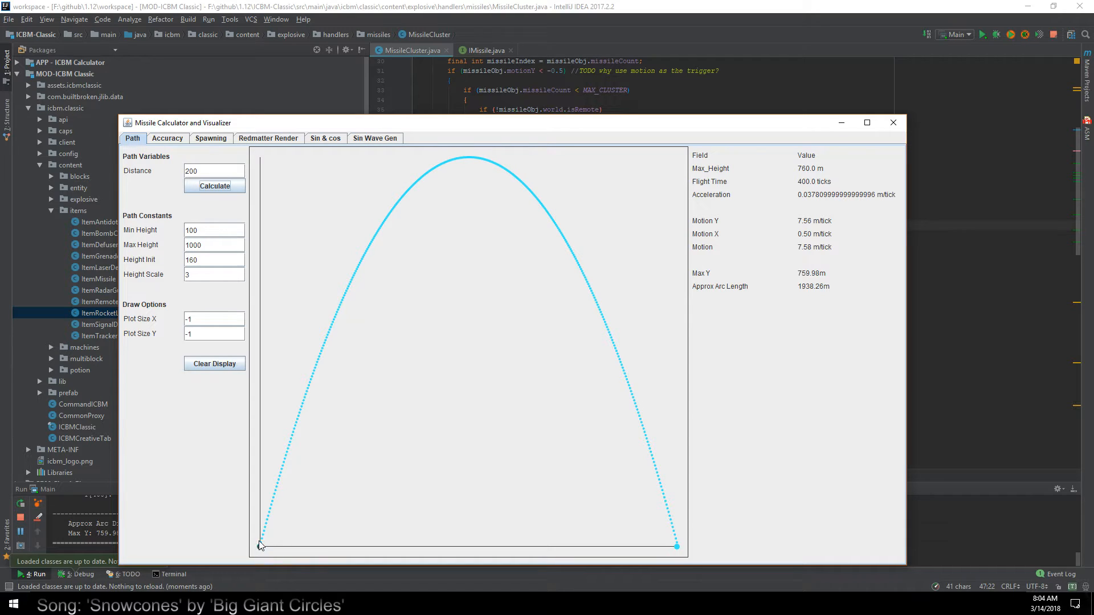
mouse_move(317, 214)
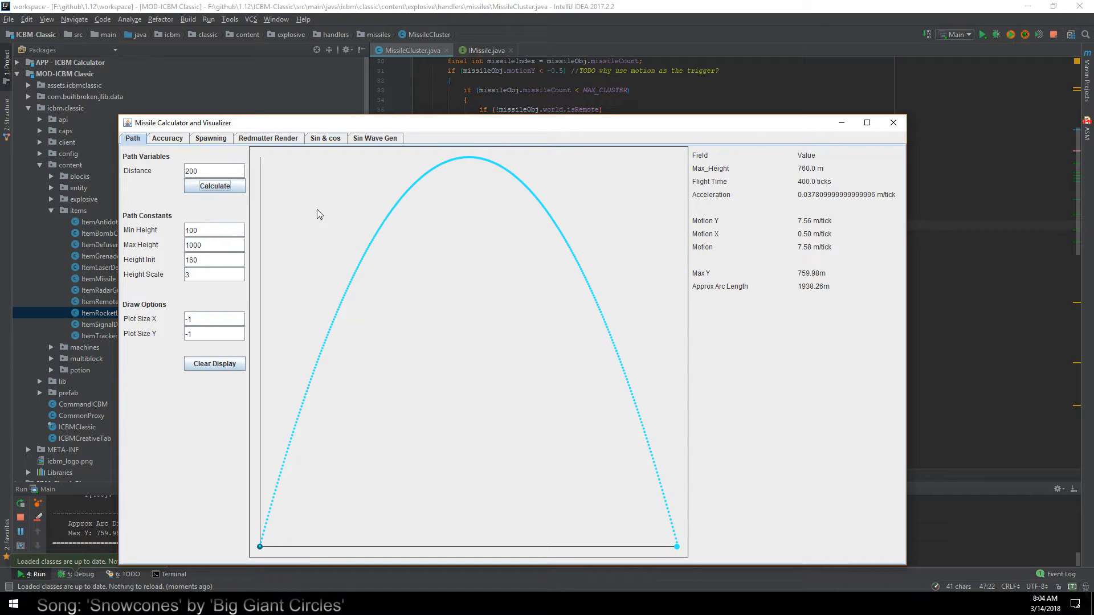
mouse_move(344, 339)
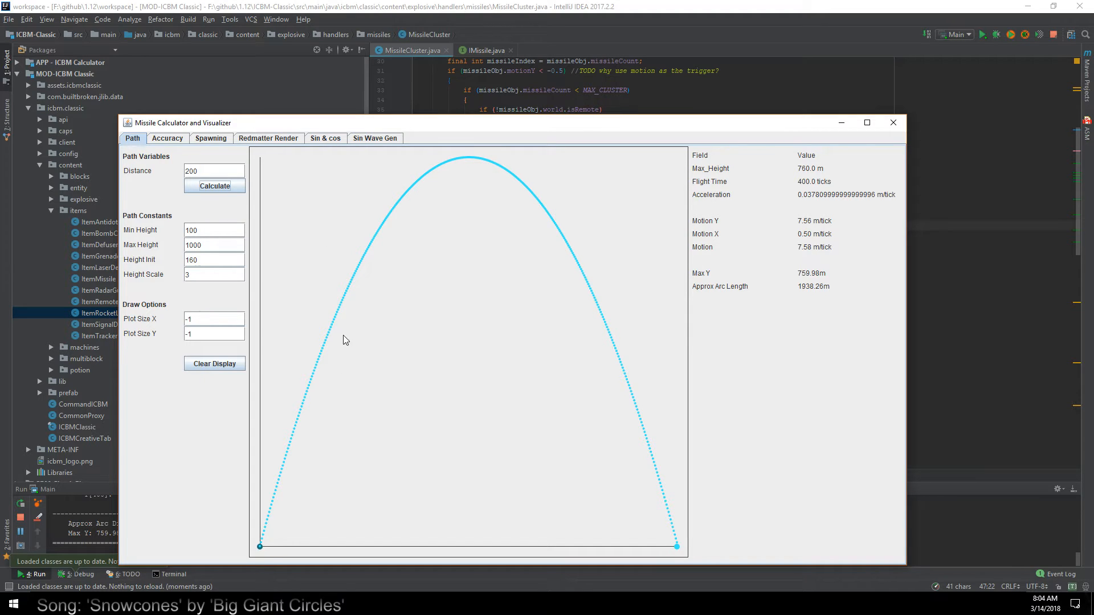
mouse_move(312, 206)
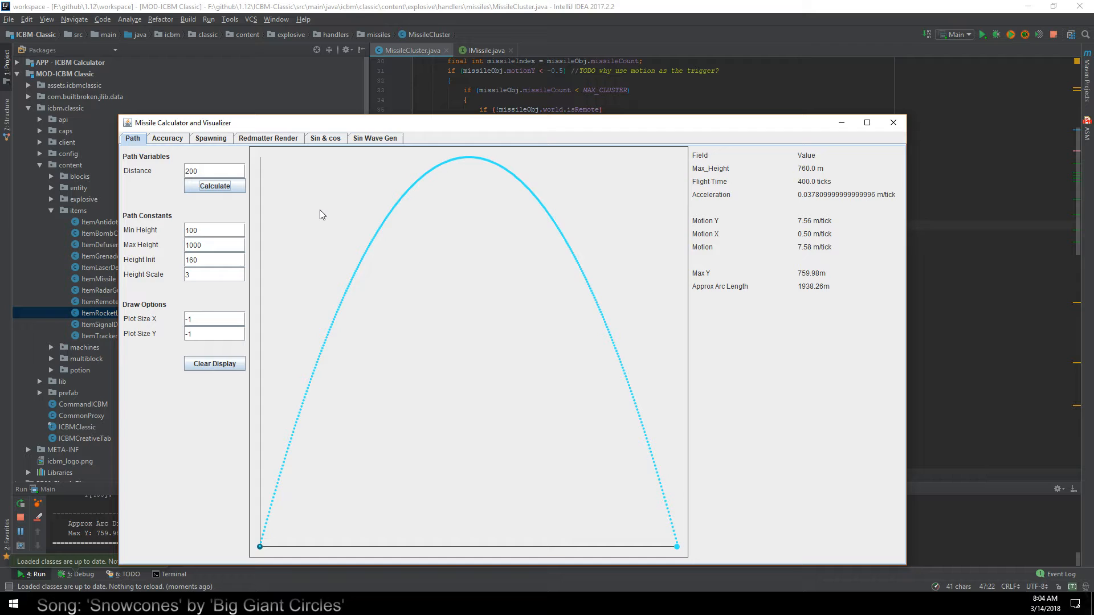
mouse_move(727, 59)
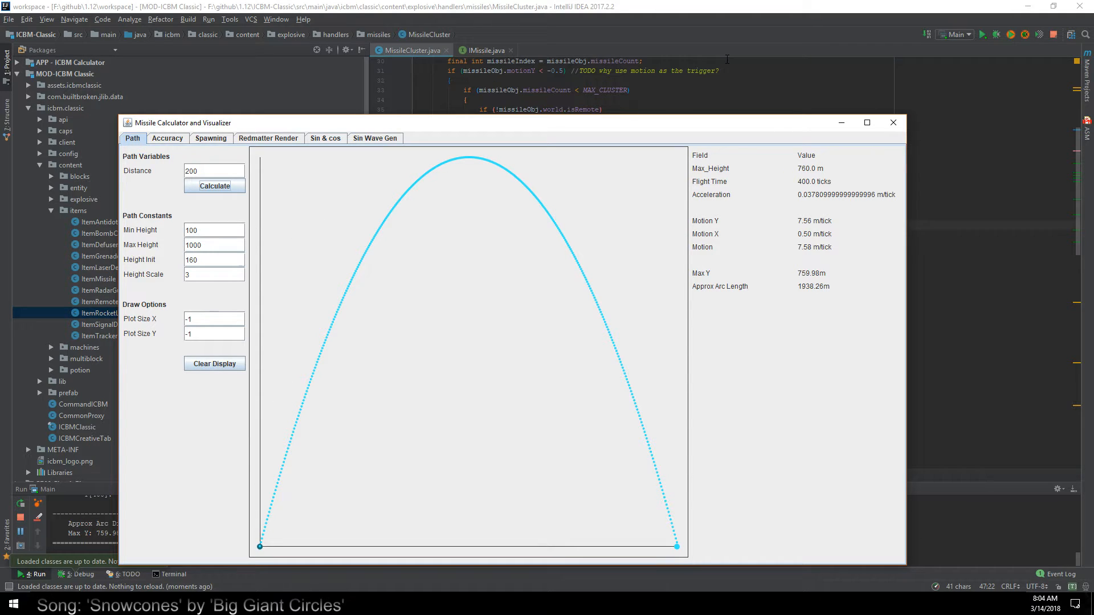
click(892, 123)
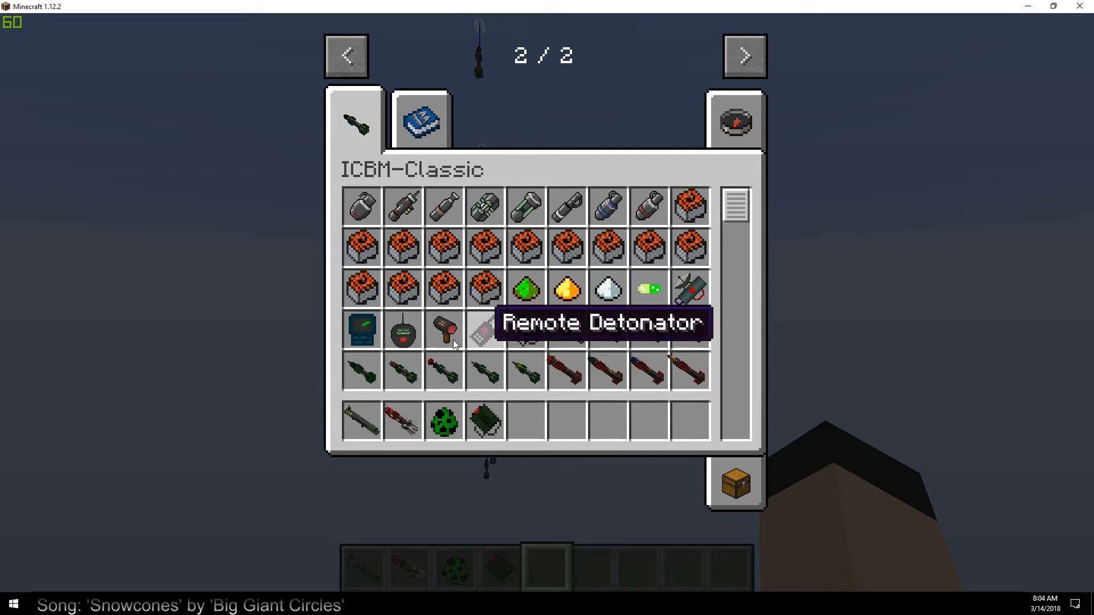
Close the ICBM-Classic creative inventory and return to the world.
key(escape)
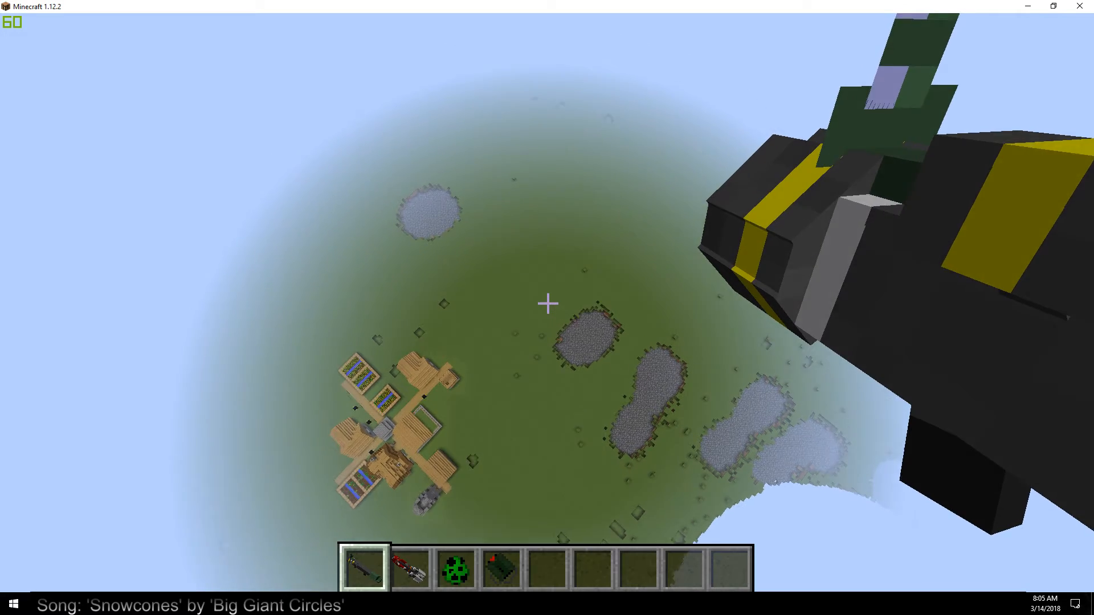
mouse_move(547, 303)
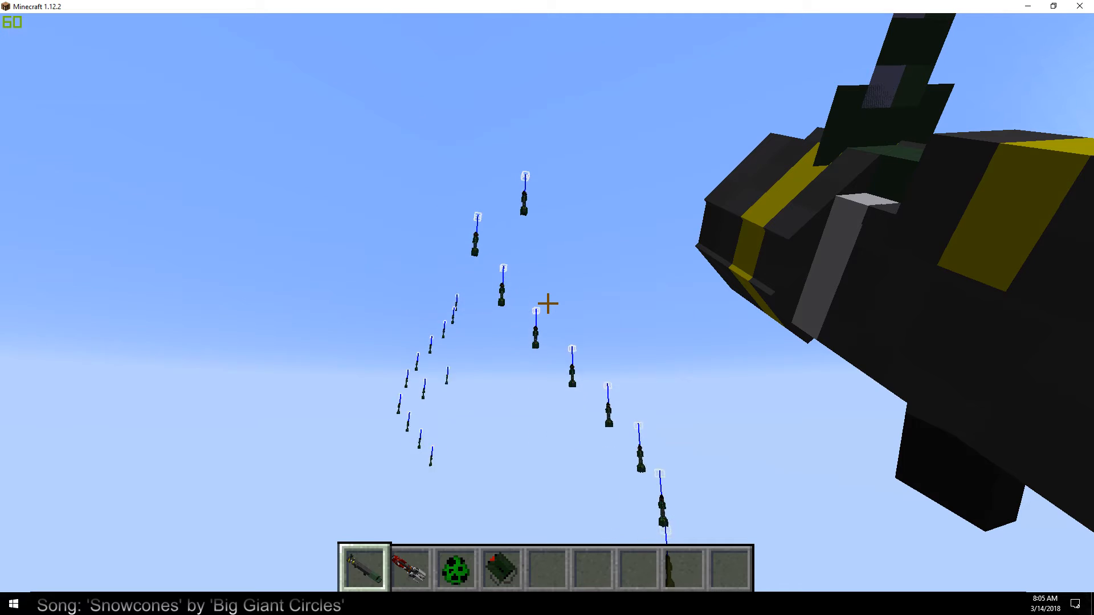
mouse_move(547, 303)
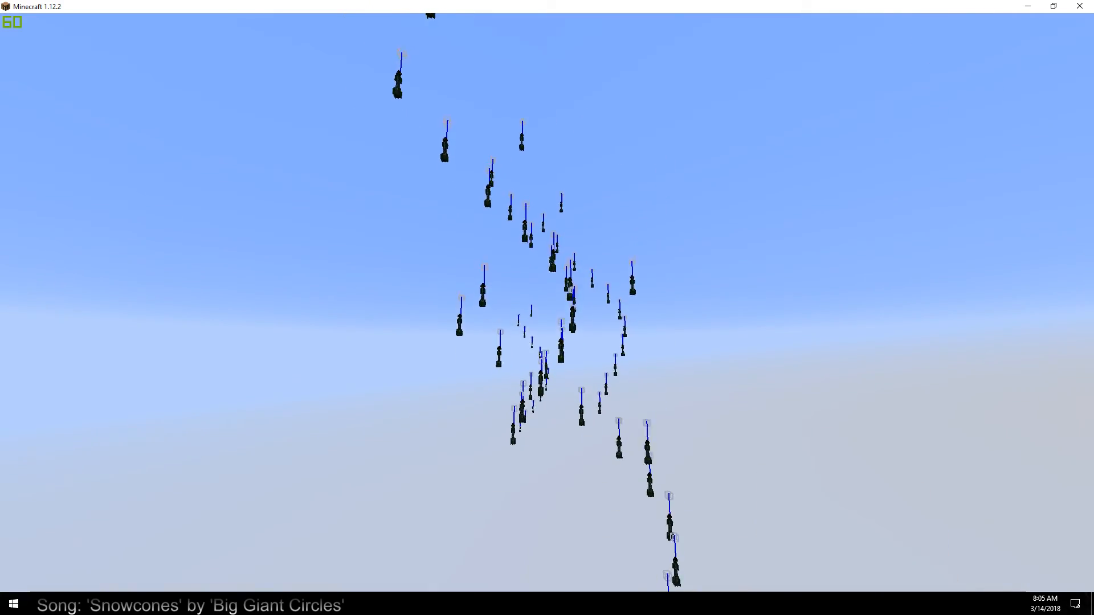
mouse_move(547, 308)
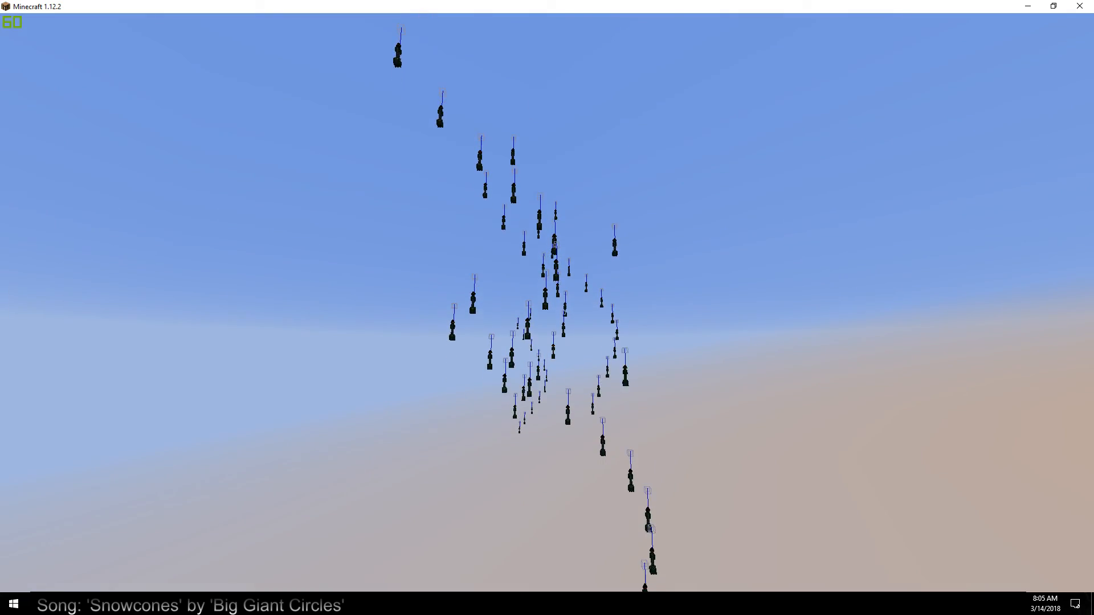
Capture a screenshot of the skewed missile swarm and pause the game.
key(F3)
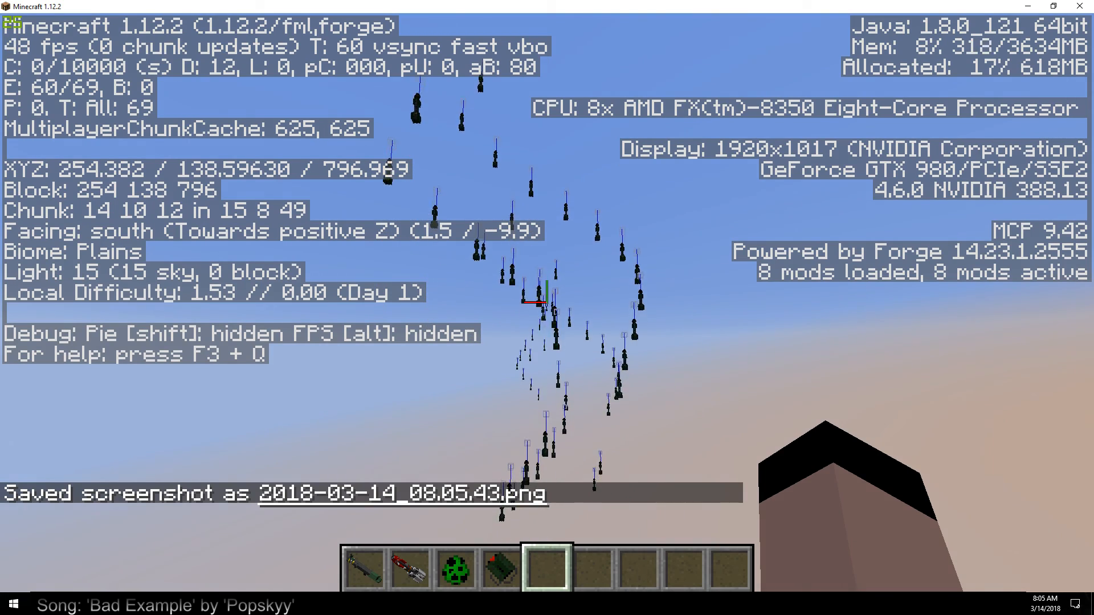
key(Escape)
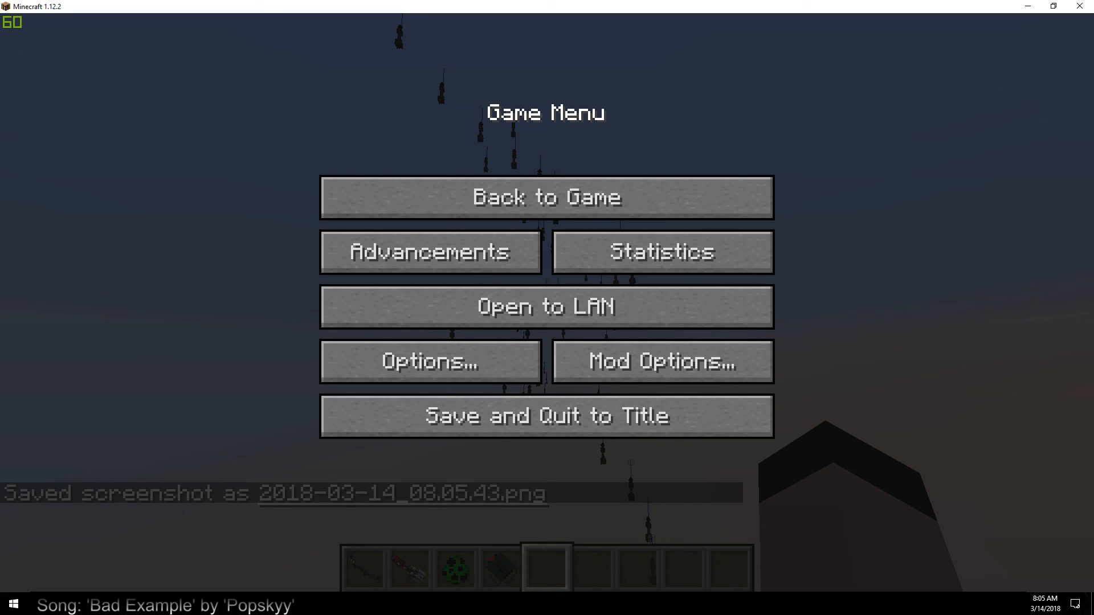